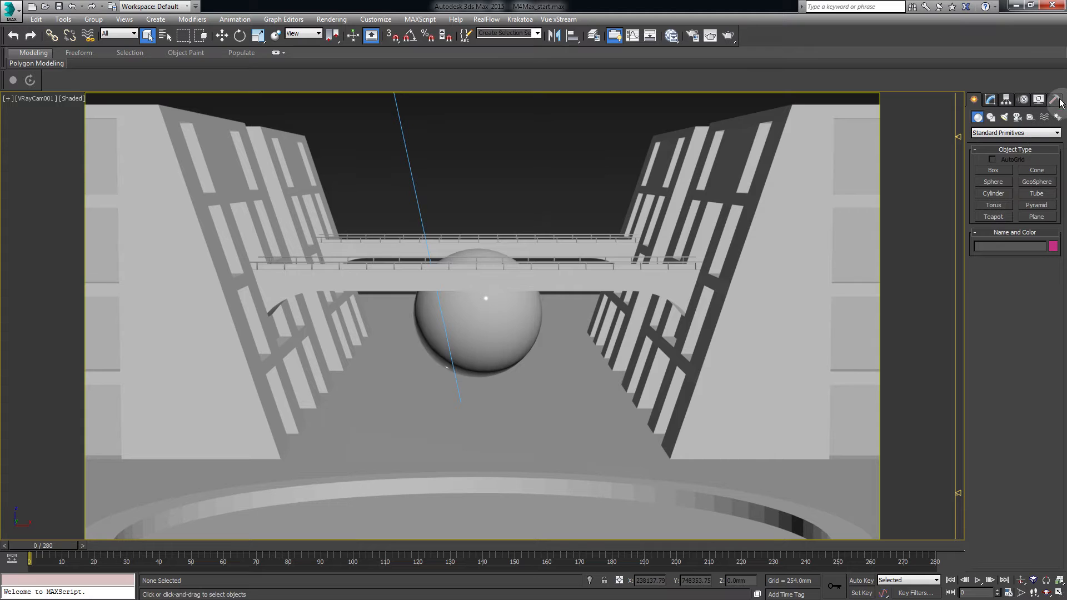
Launch the Massive for Max utility from the Utilities panel list
click(1056, 99)
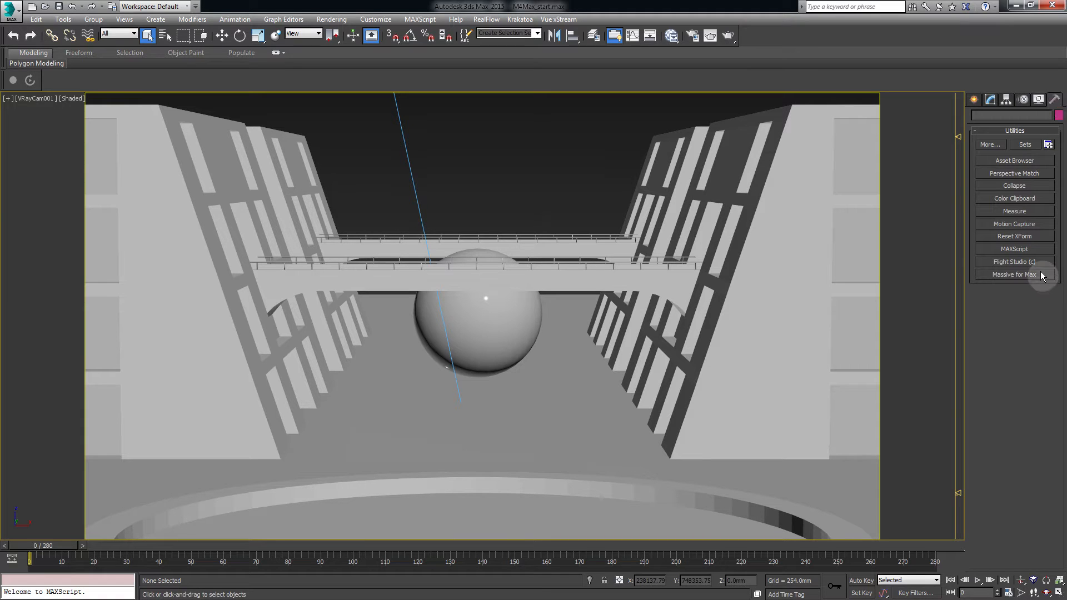
click(1014, 274)
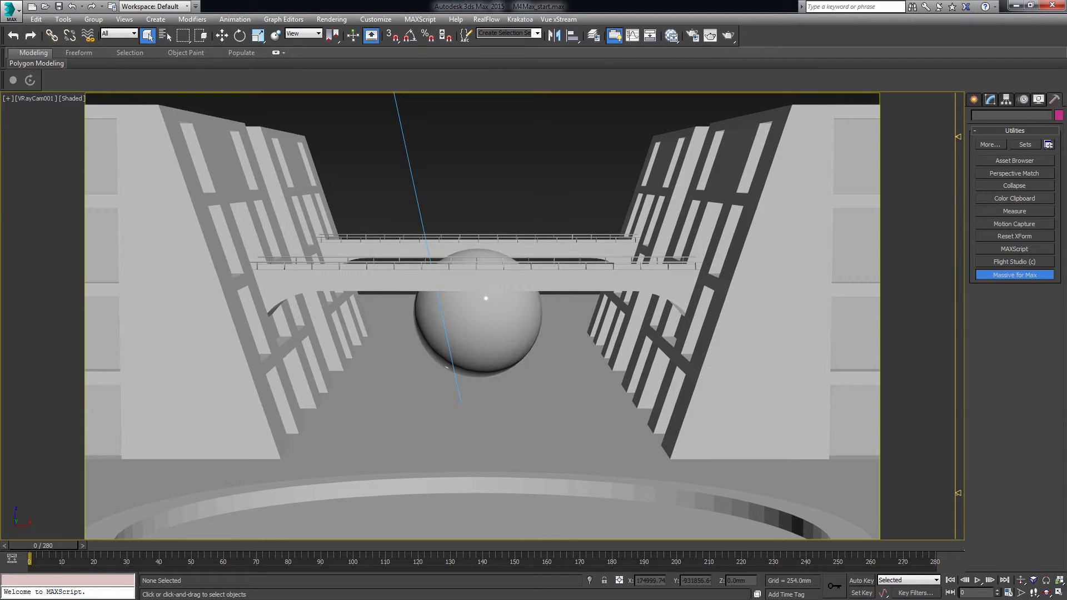
click(1014, 275)
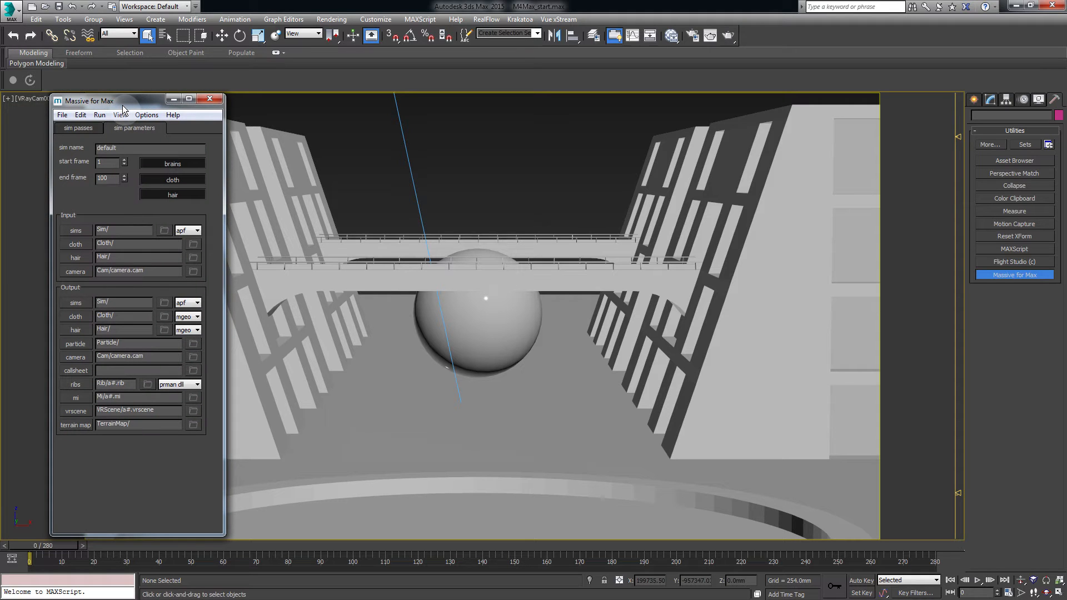
Load the ambient_casual_agent-0.9.5.cdl agent file via File > Load Agent
click(62, 114)
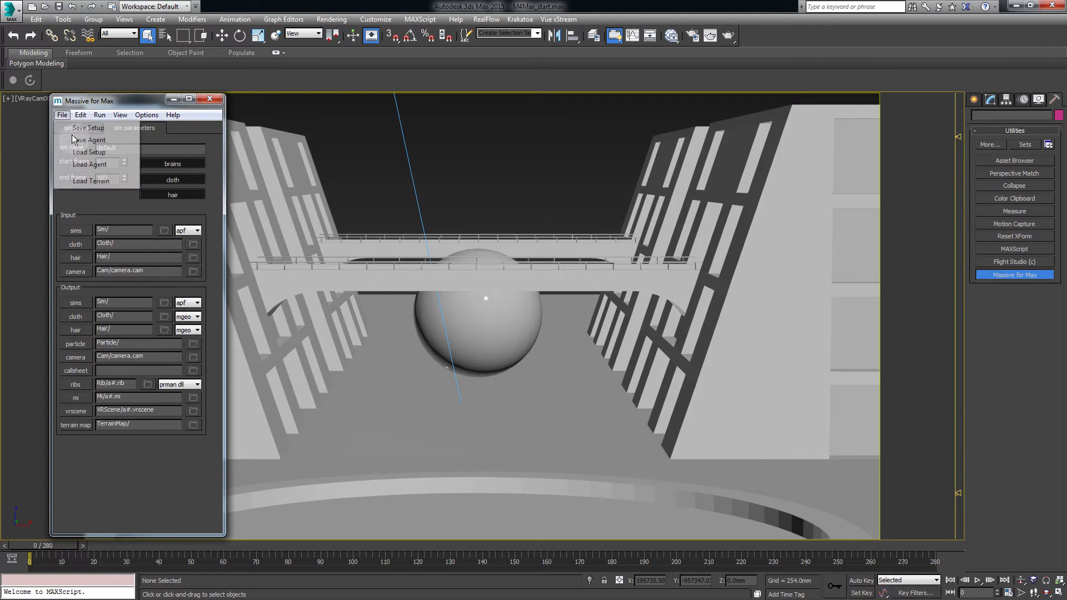
click(89, 164)
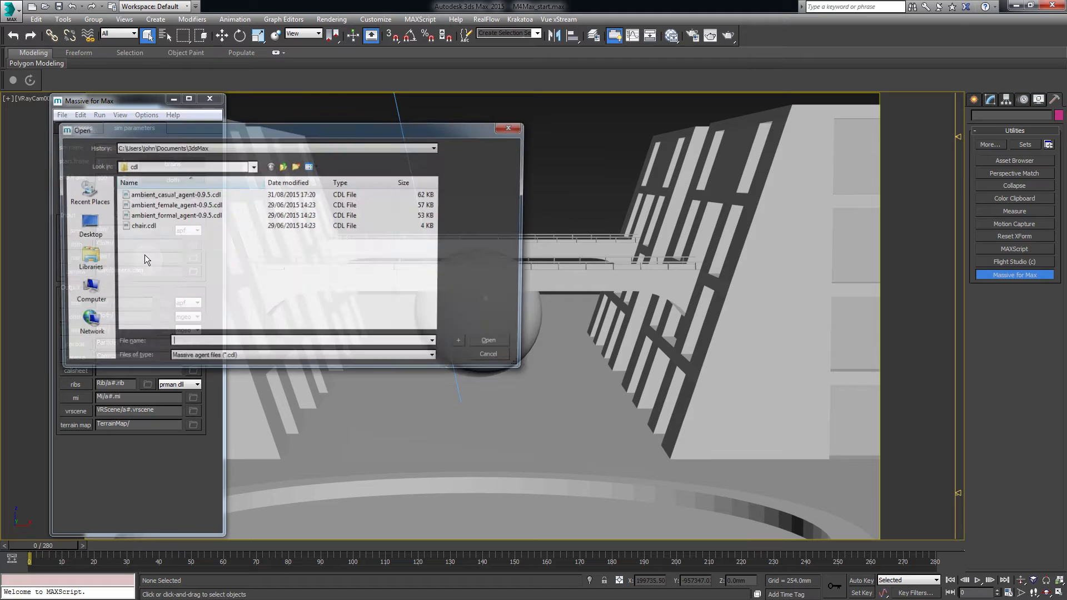
click(175, 194)
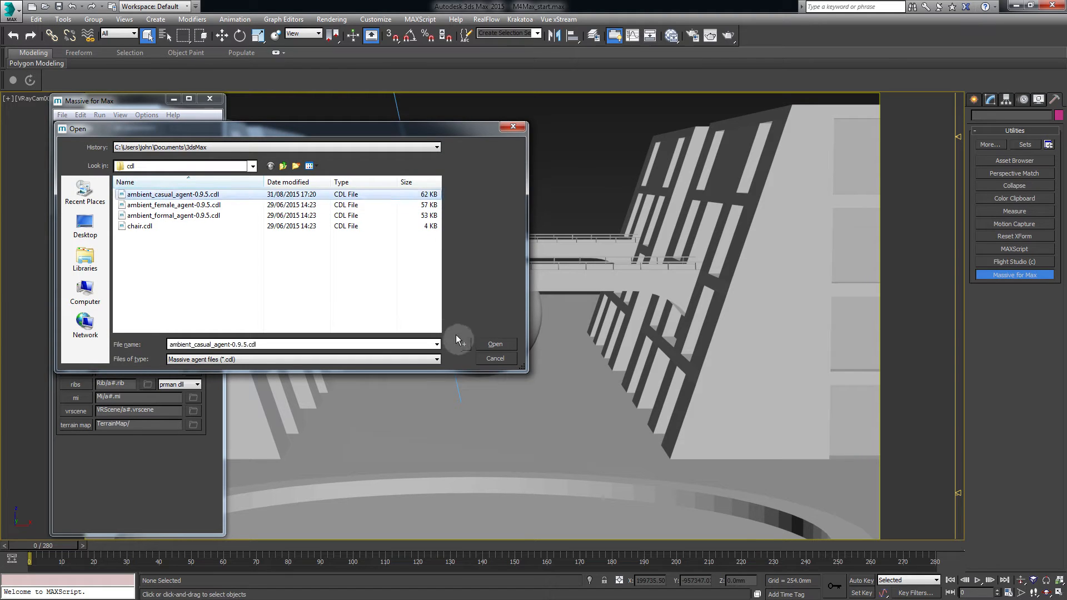
click(496, 343)
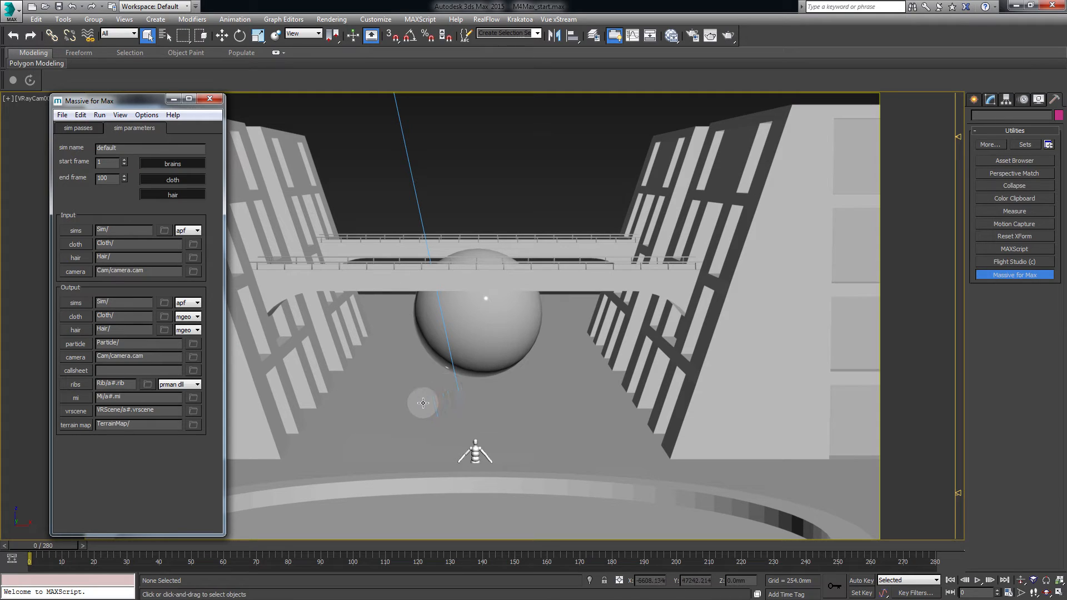
mouse_move(412, 403)
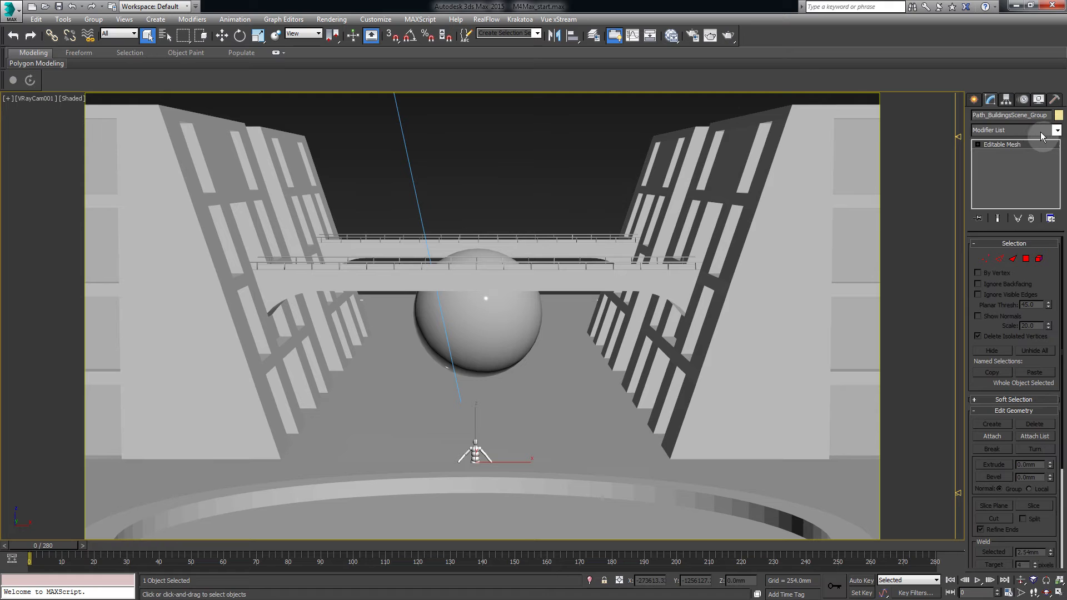
Browse the Modifier List for the selected street geometry and pick a modifier
click(1056, 130)
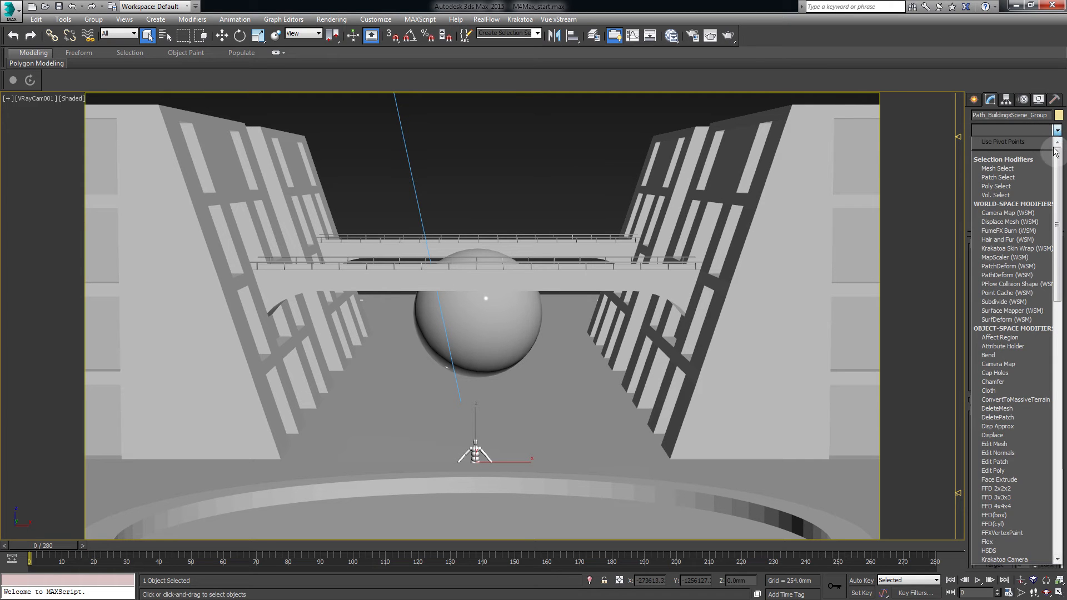
click(1016, 399)
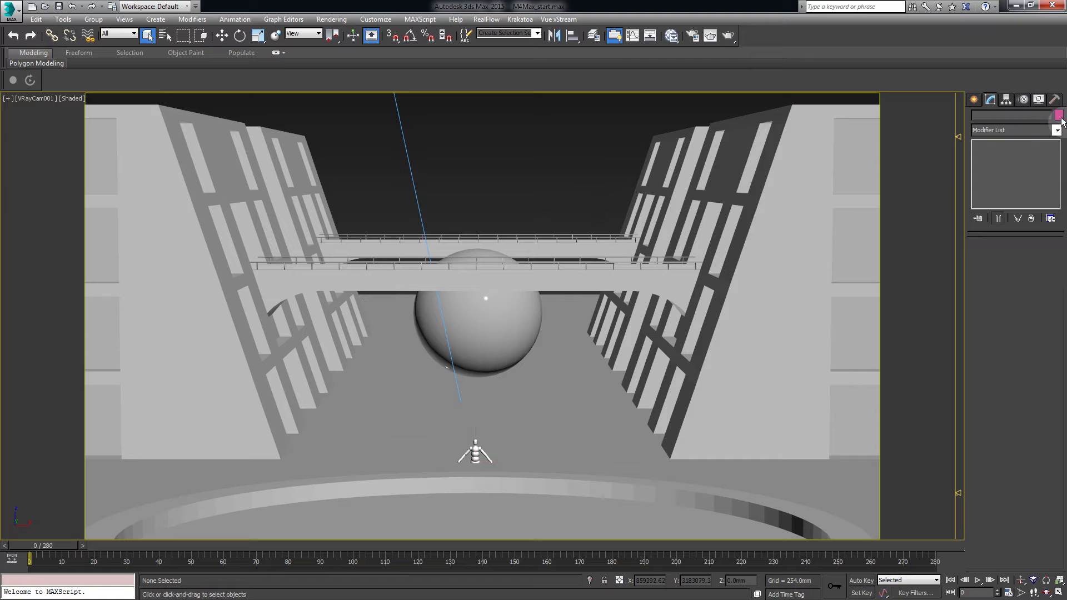
Reopen Massive for Max and switch its view to the generator tools
click(1013, 274)
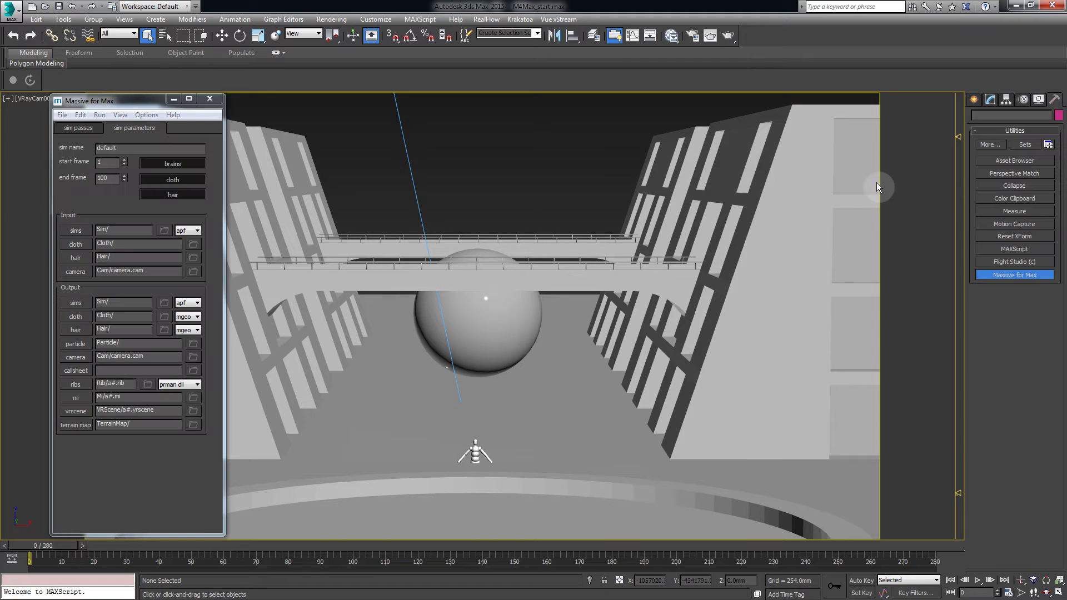
click(80, 115)
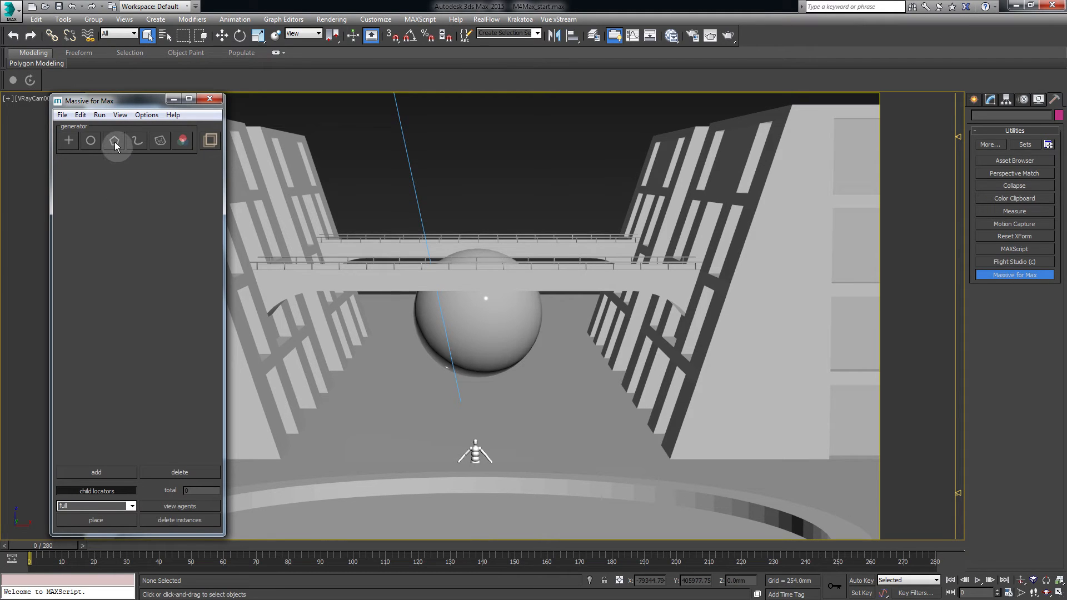
Draw a polygon generator outlining the street area beneath the sphere
click(114, 140)
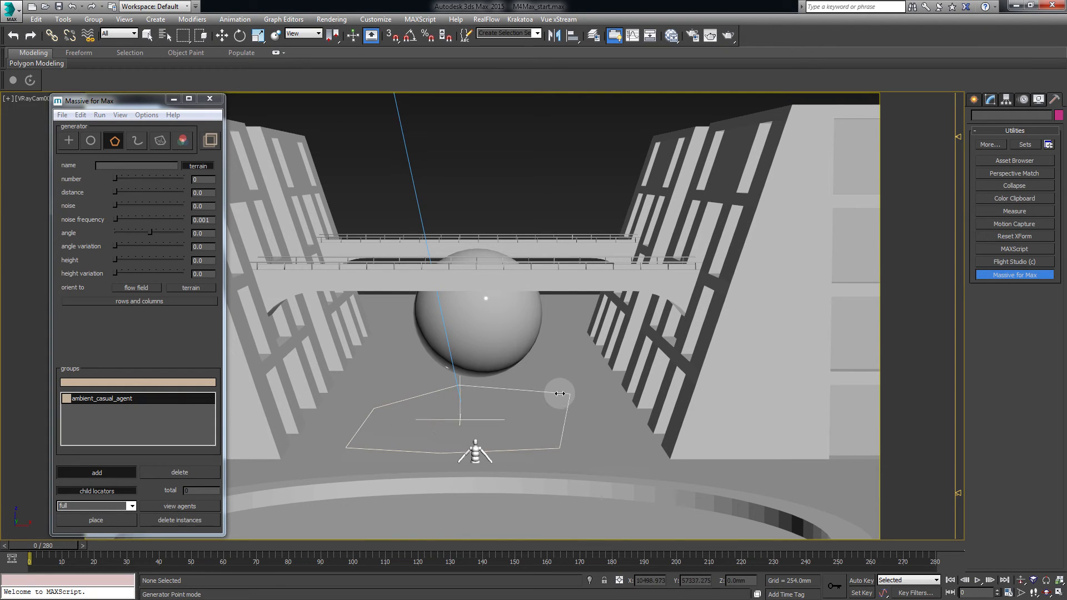
click(95, 472)
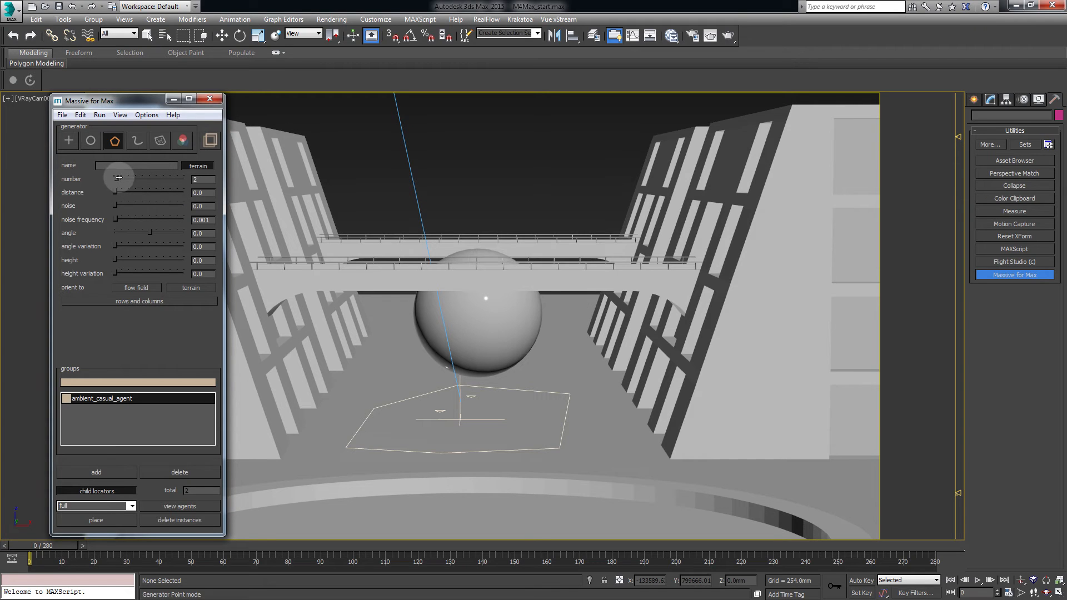
Set the generator to 51 locators with distance about 96.8 and angle variation about 191.6
drag(116, 178, 147, 181)
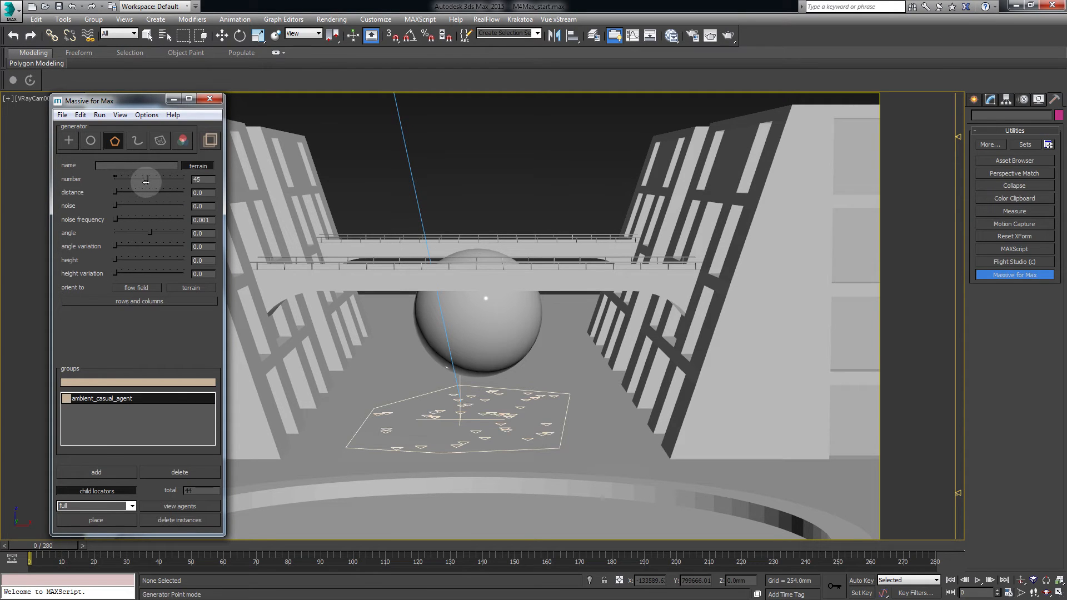
drag(147, 179, 116, 178)
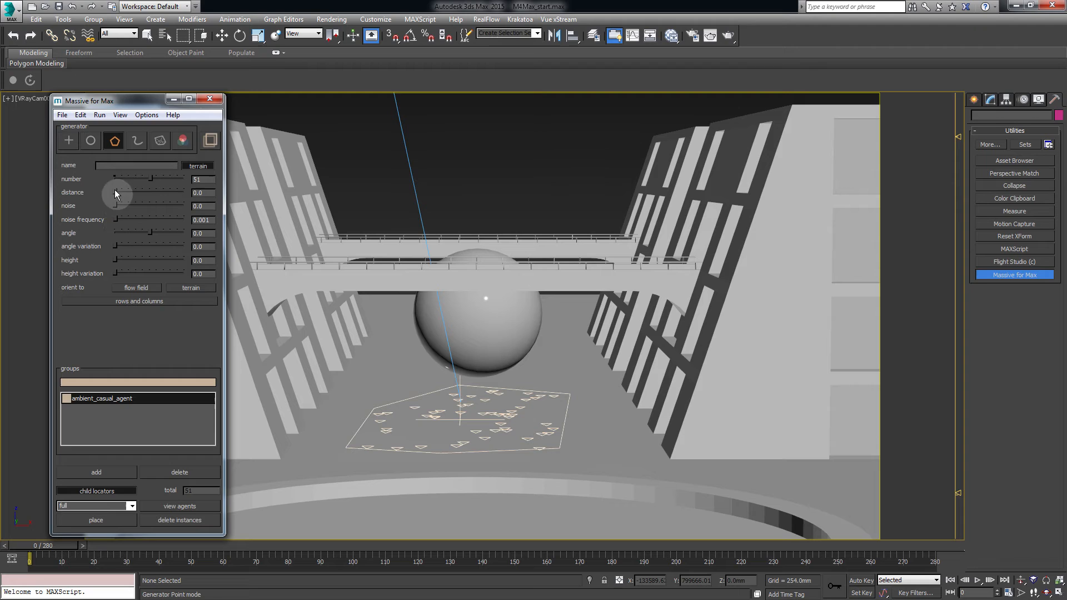
drag(115, 193, 180, 195)
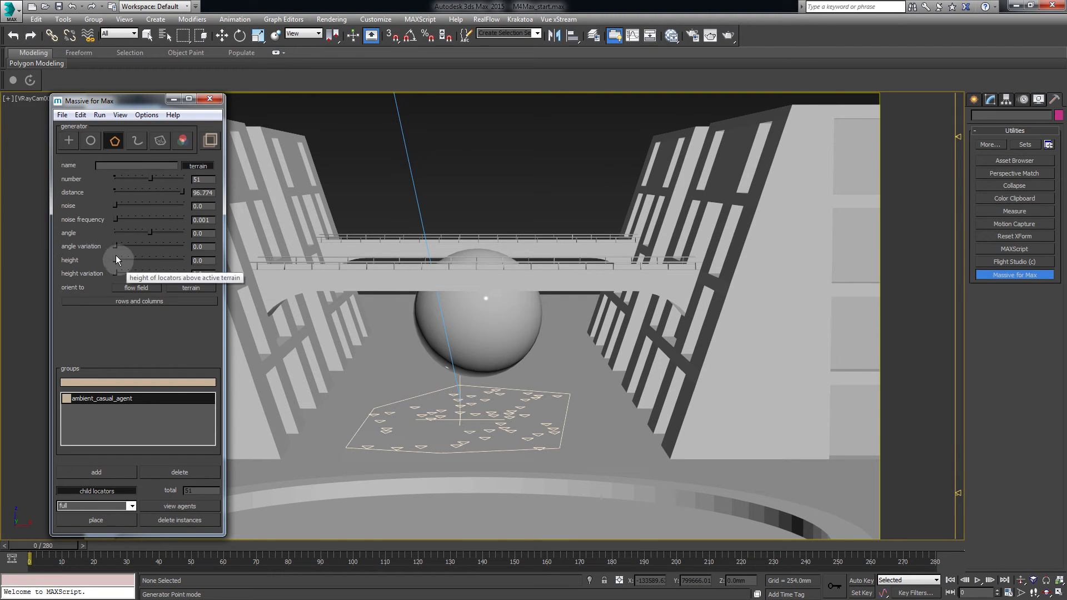
drag(122, 247, 140, 246)
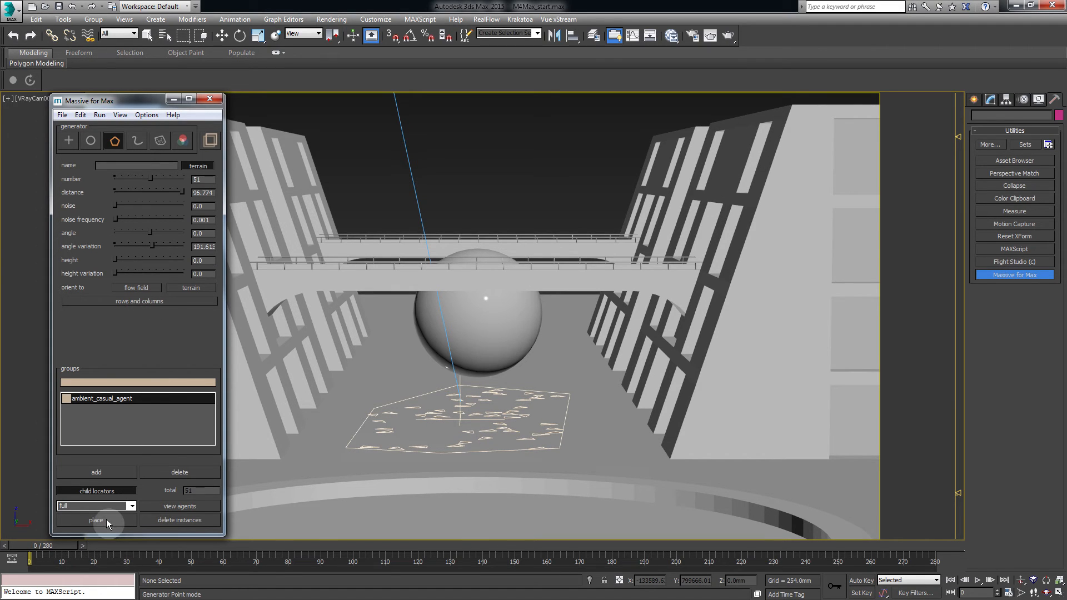
Place 51 casual agents at the locators and play the animation to watch them wander
click(96, 520)
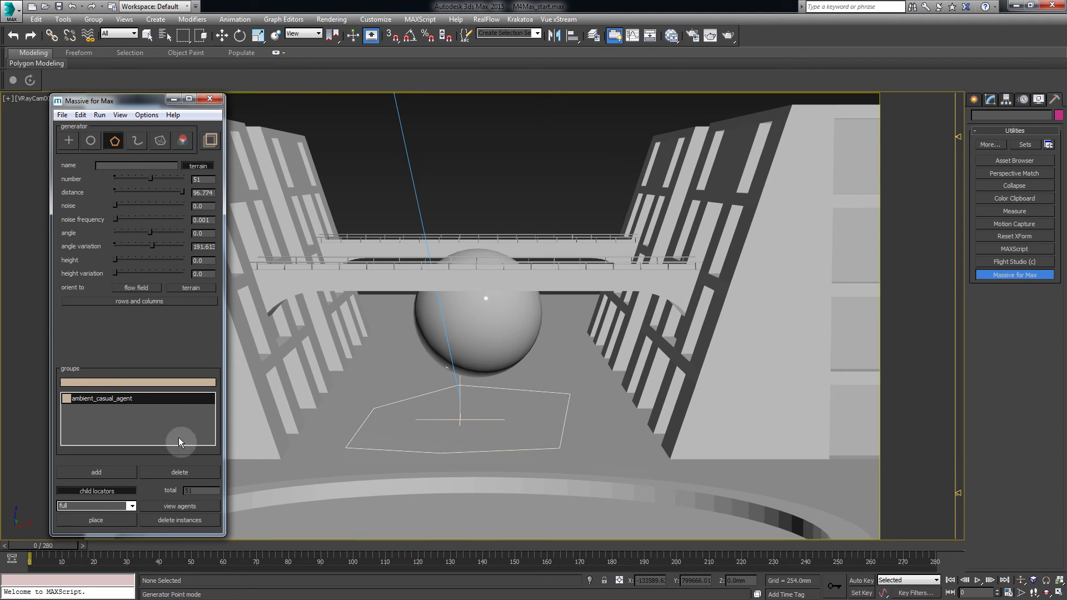
click(96, 520)
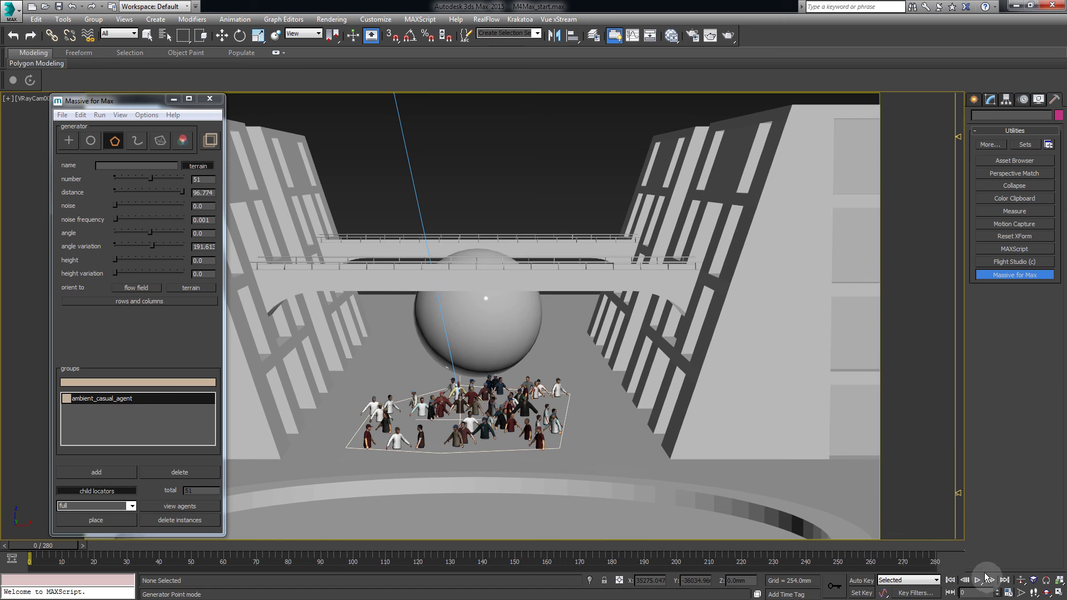
click(974, 580)
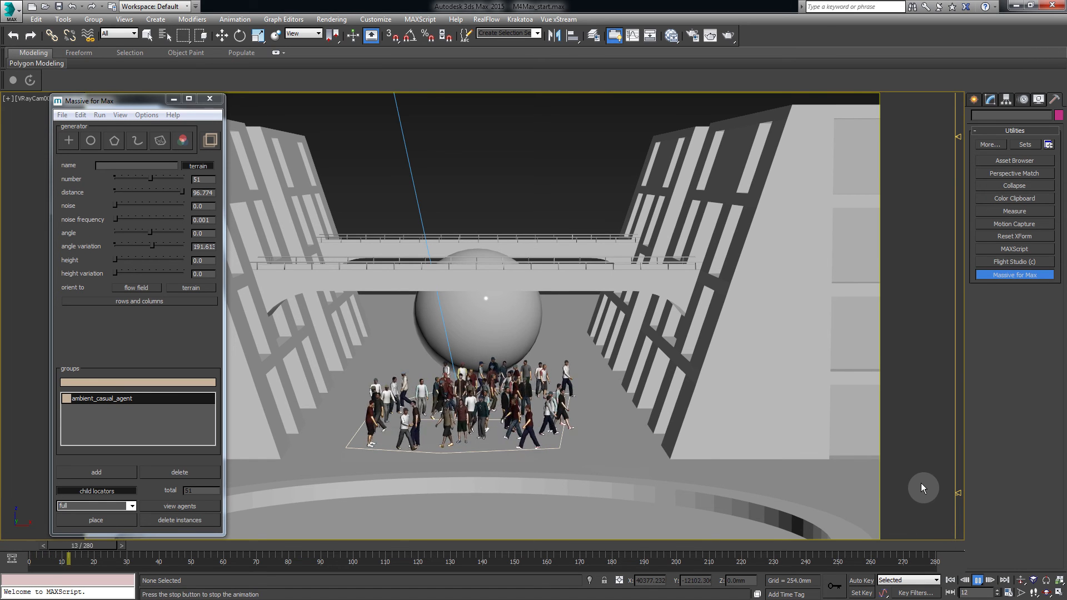